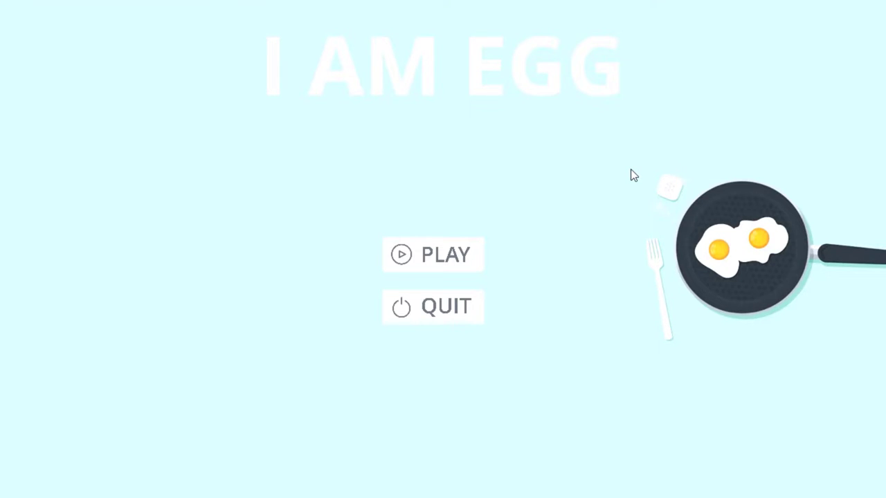
pyautogui.moveTo(521, 210)
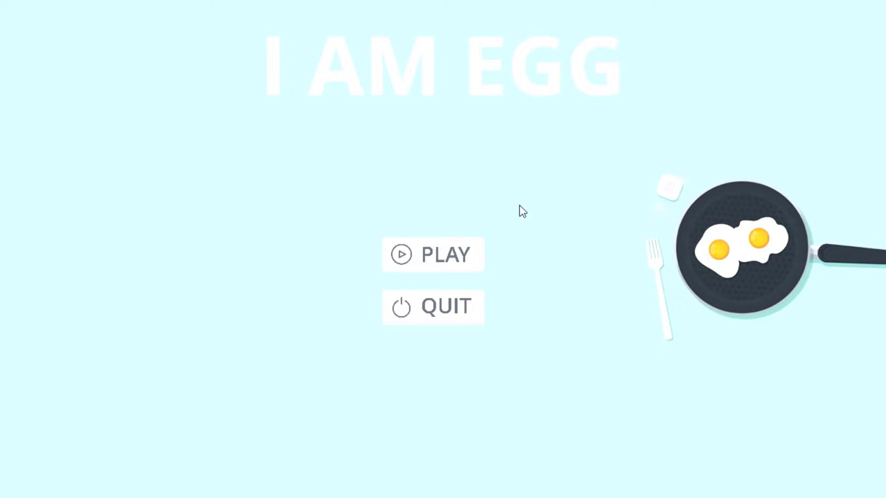
pyautogui.moveTo(464, 236)
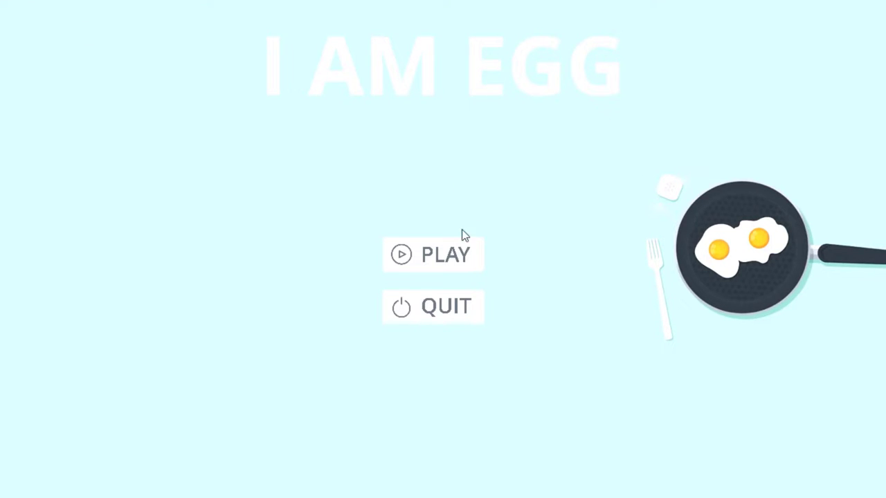
# Choose PLAY on the title menu to reach the Checkpoints/Timed mode choice.
pyautogui.click(433, 255)
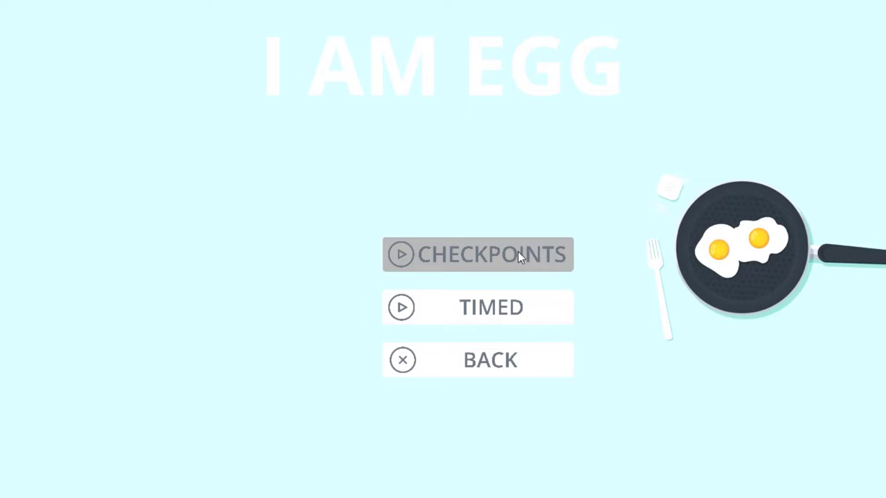
pyautogui.click(478, 255)
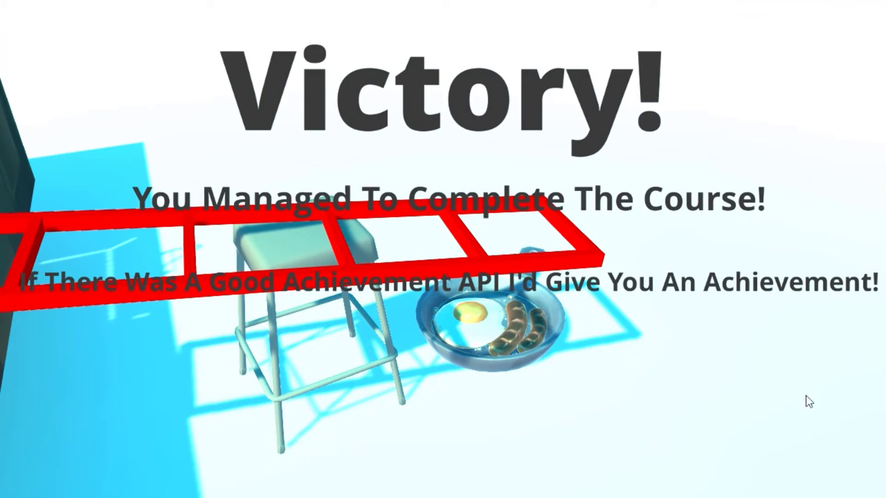
pyautogui.moveTo(880, 360)
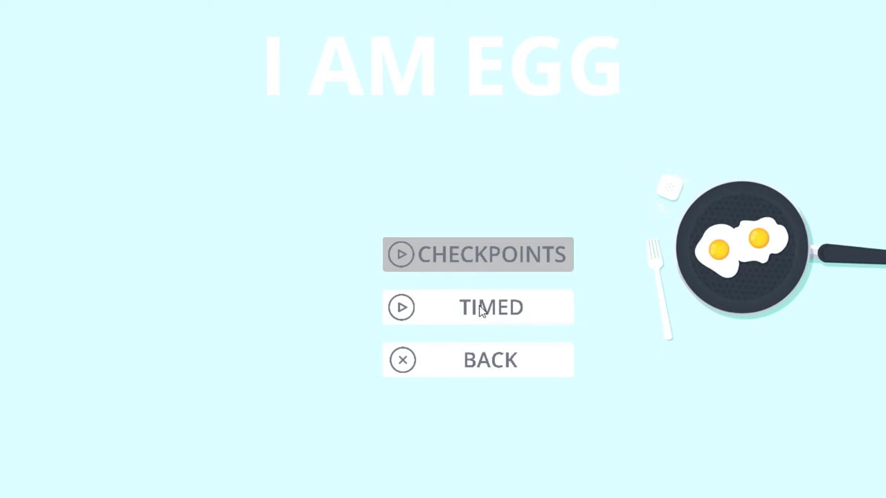
# Choose TIMED so a timed run starts with the clock counting from zero.
pyautogui.click(478, 307)
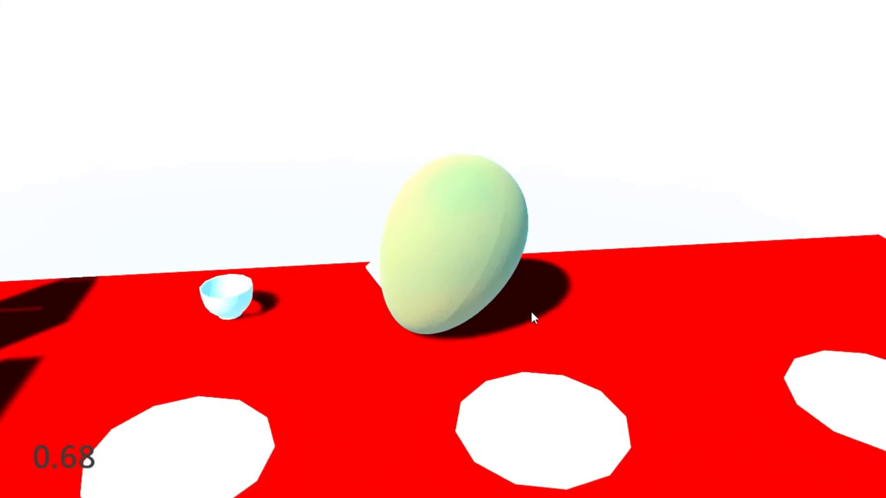